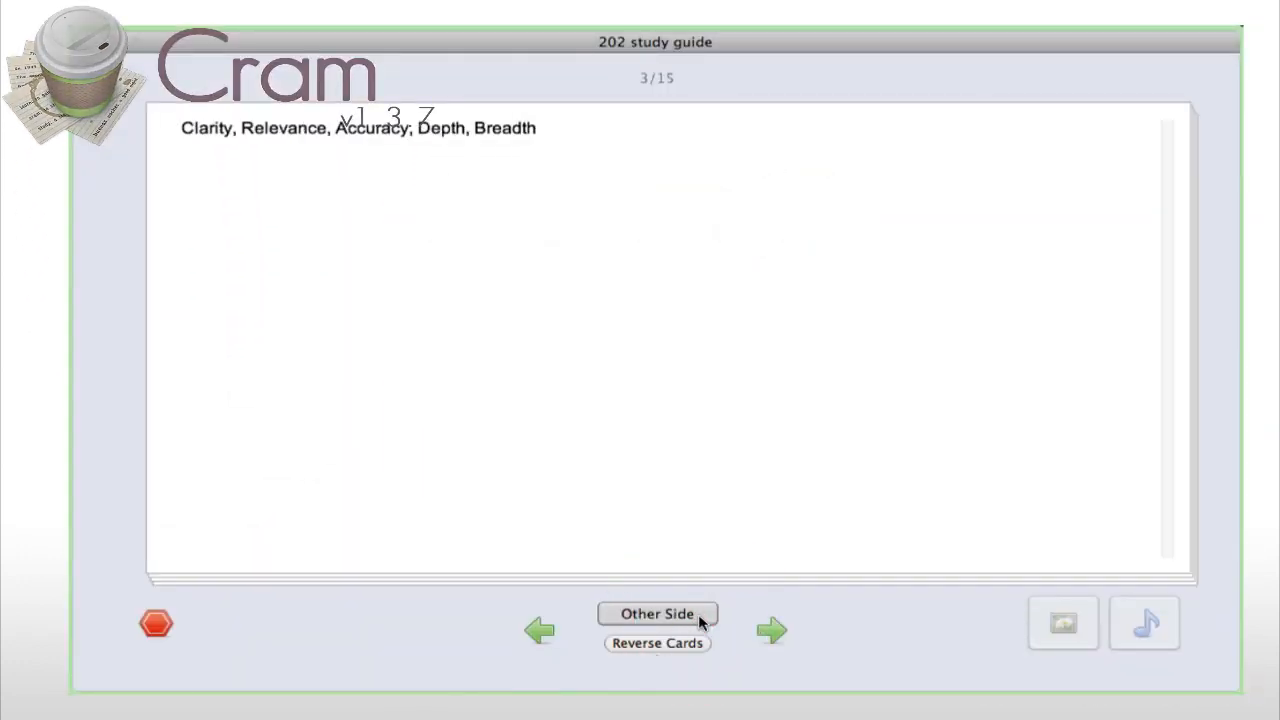
Flip a 202 study guide card, answer a multiple-choice question, and attach the Steve Jobs picture to its test question.
{"action": "left_click", "coordinate": [772, 630]}
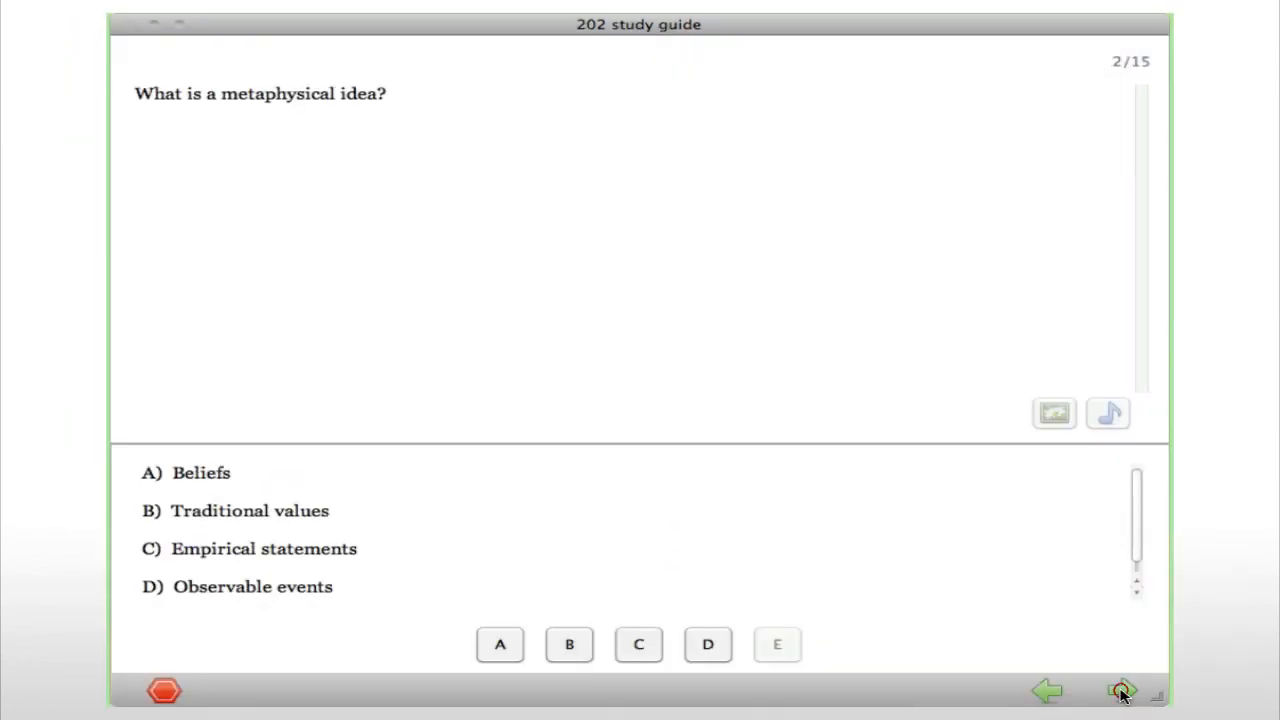
{"action": "left_click", "coordinate": [1122, 690]}
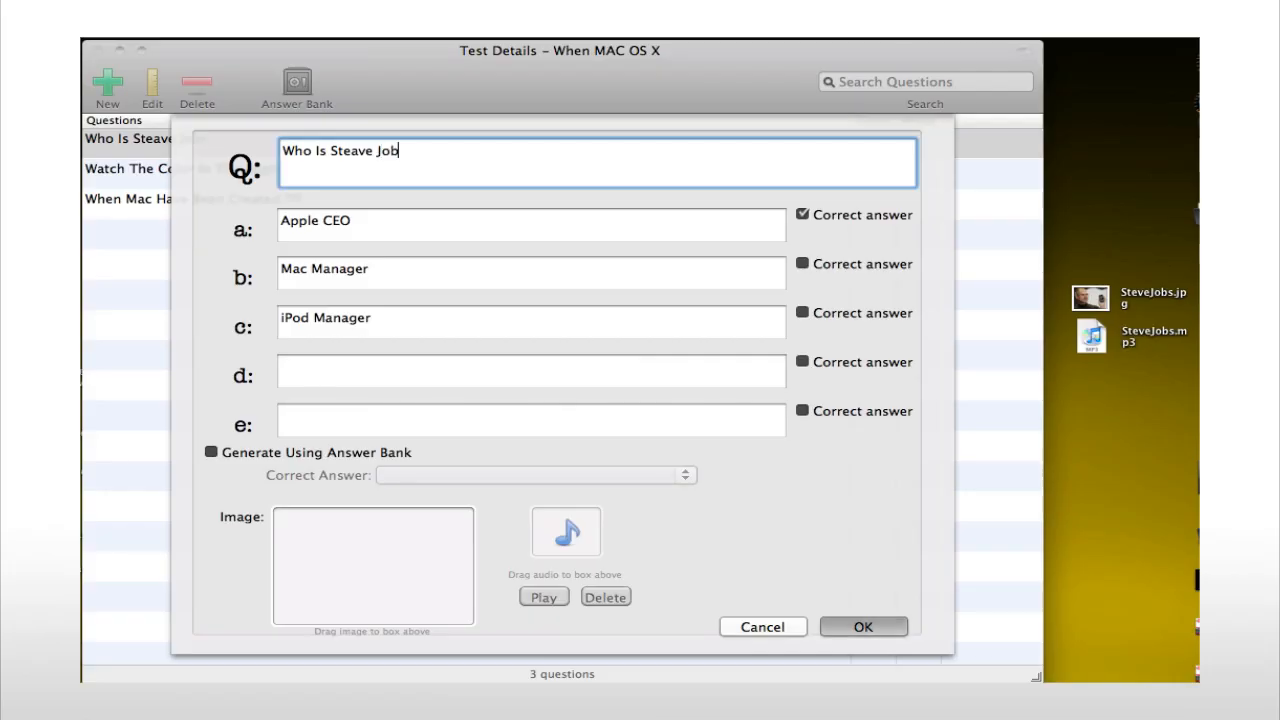
{"action": "left_click_drag", "start_coordinate": [1090, 298], "coordinate": [410, 550]}
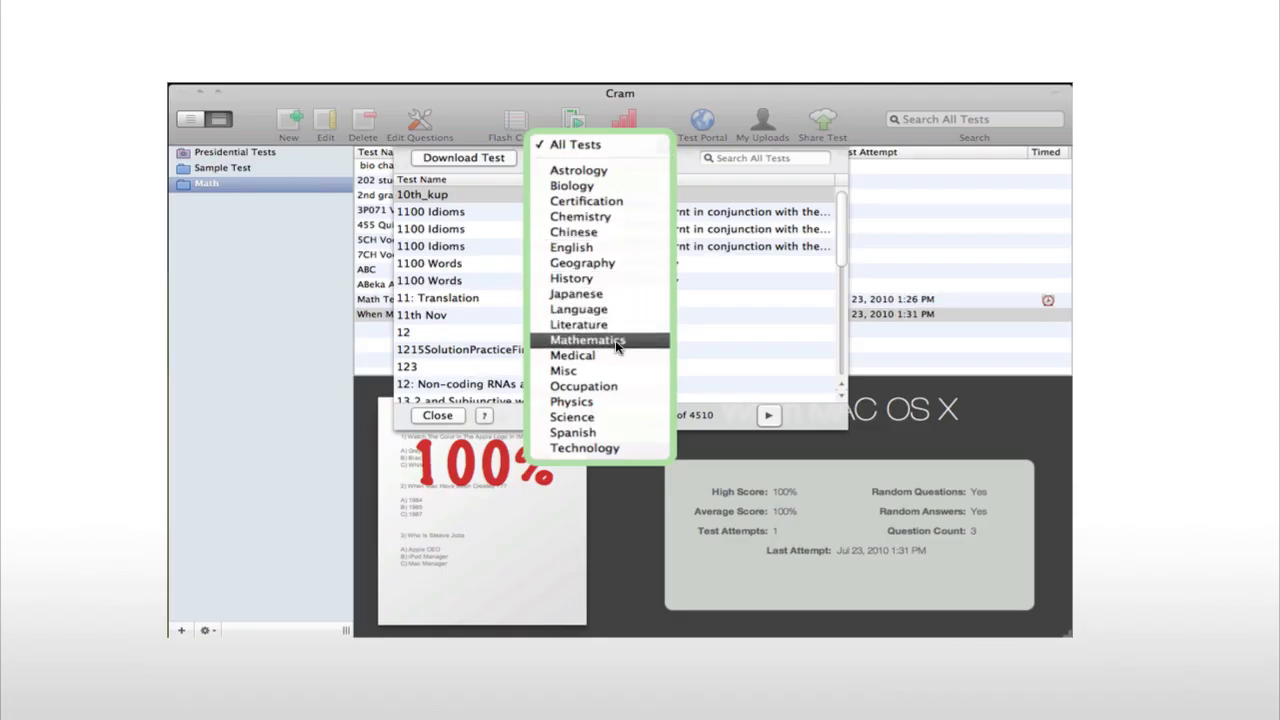
Narrow the Download Test list to Mathematics and move to the next page of tests.
{"action": "left_click", "coordinate": [588, 340]}
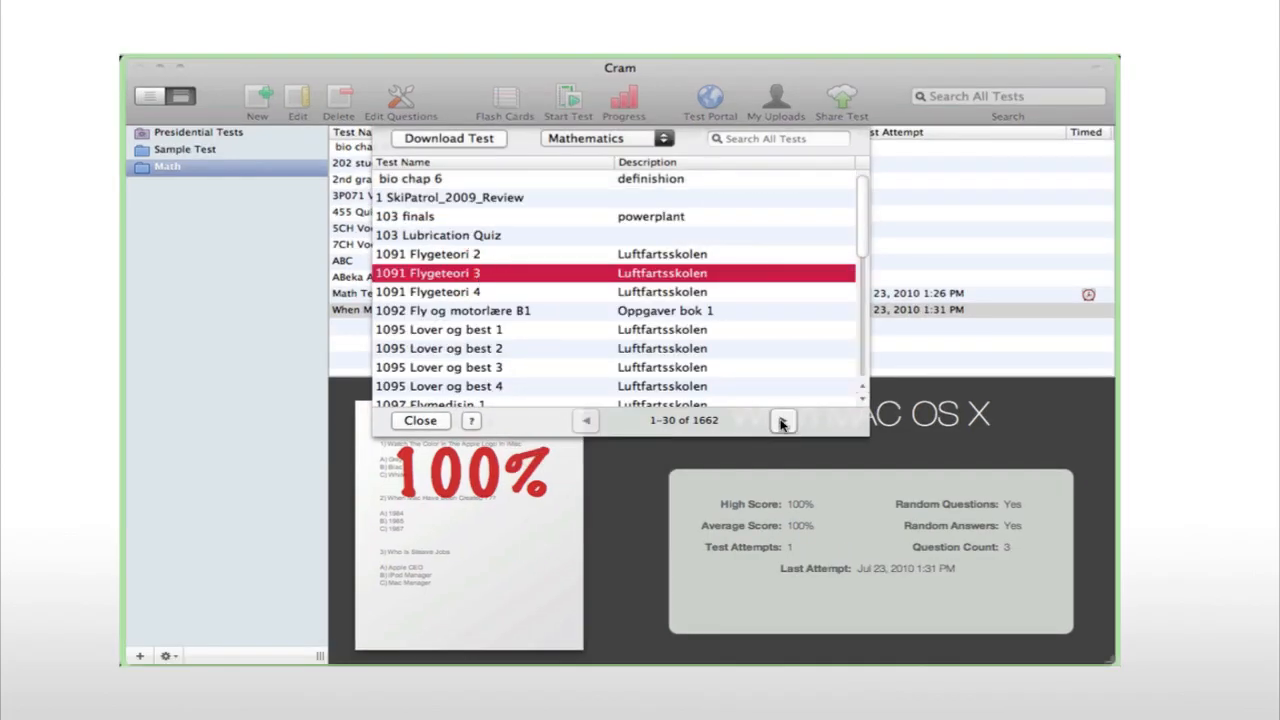
{"action": "left_click", "coordinate": [784, 420]}
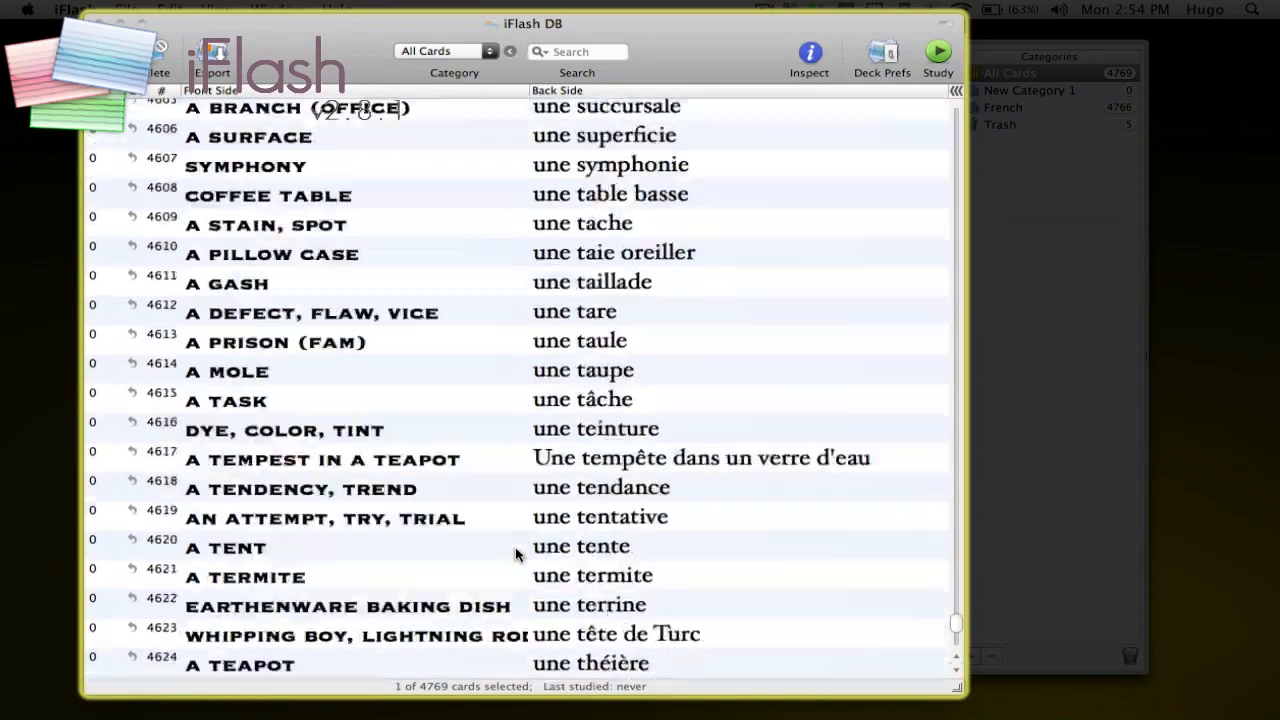
Add new cards for Dog–Chien and put a picture on the A PAN card's front side.
{"action": "left_click", "coordinate": [936, 52]}
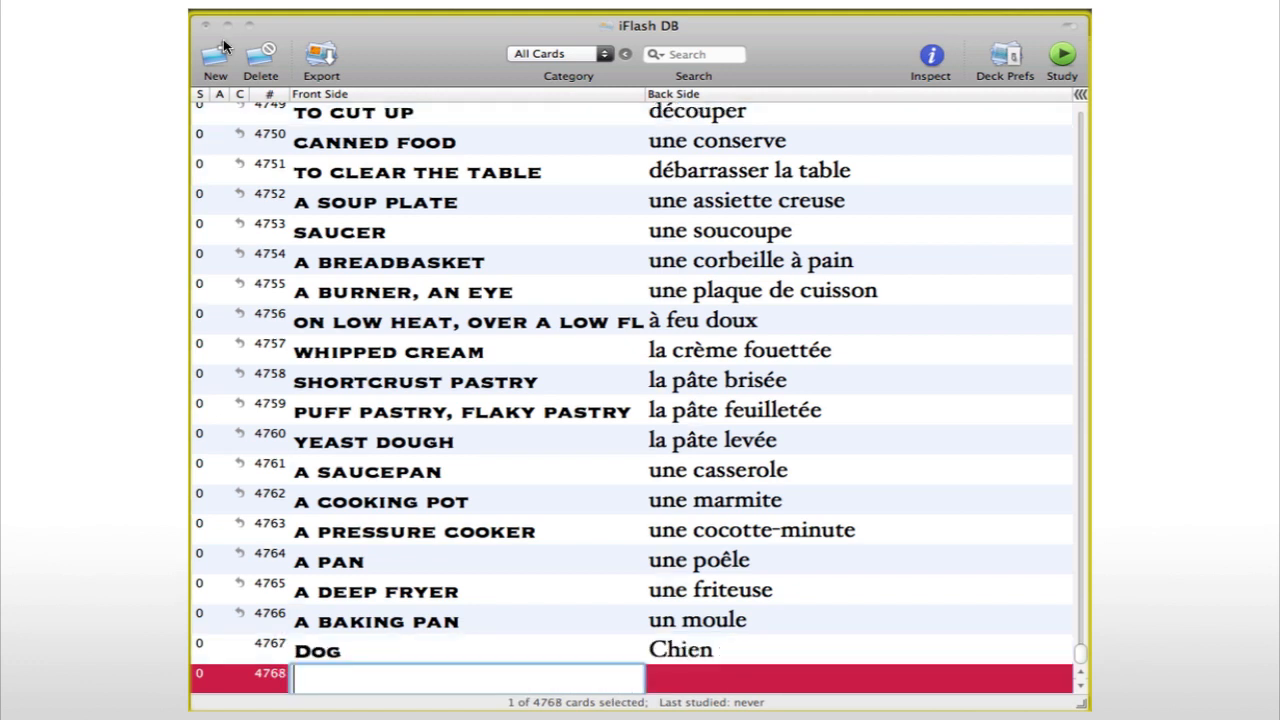
{"action": "left_click", "coordinate": [216, 56]}
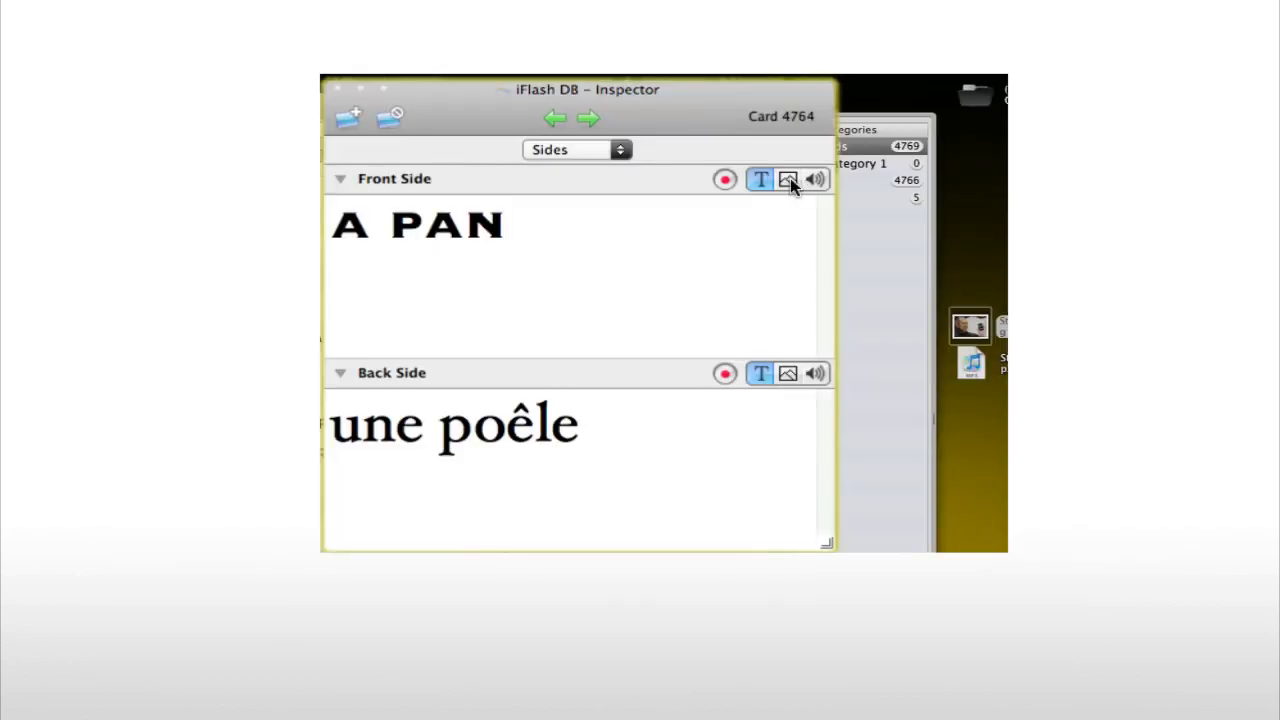
{"action": "left_click", "coordinate": [788, 180]}
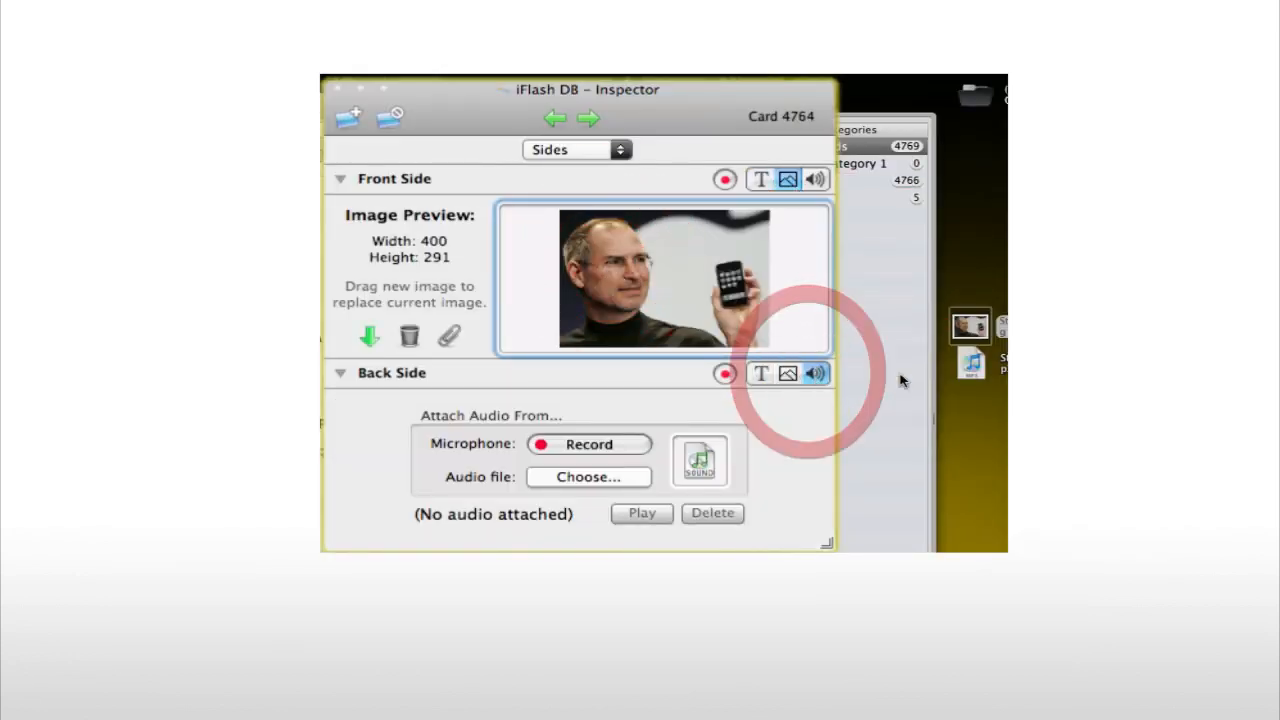
{"action": "left_click", "coordinate": [588, 444]}
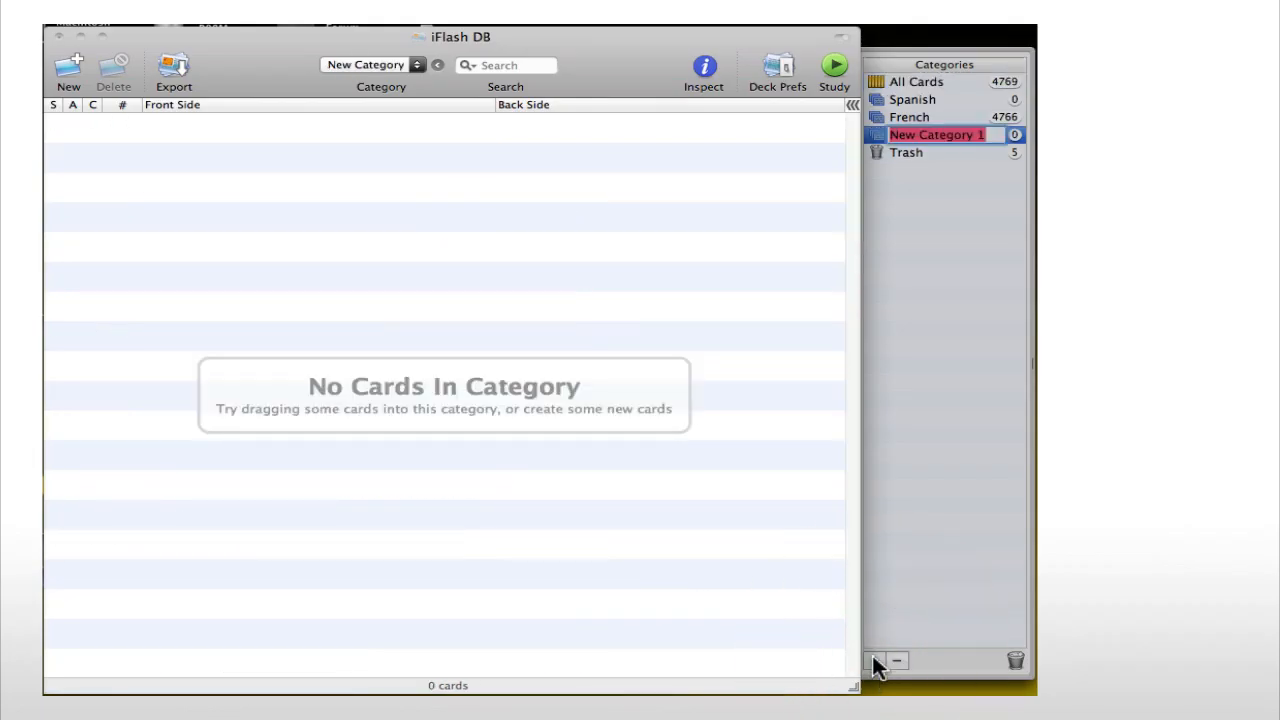
Create a new category named German and choose which flash cards to print.
{"action": "type", "text": "German"}
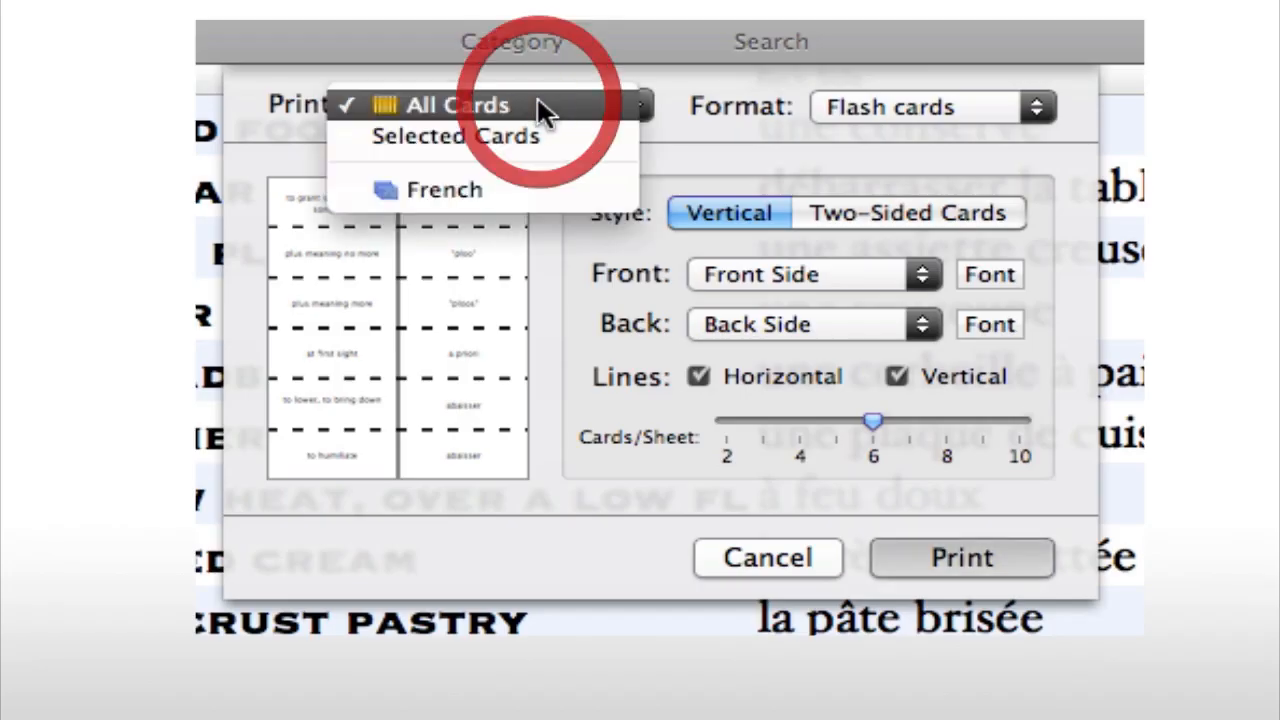
{"action": "left_click", "coordinate": [444, 190]}
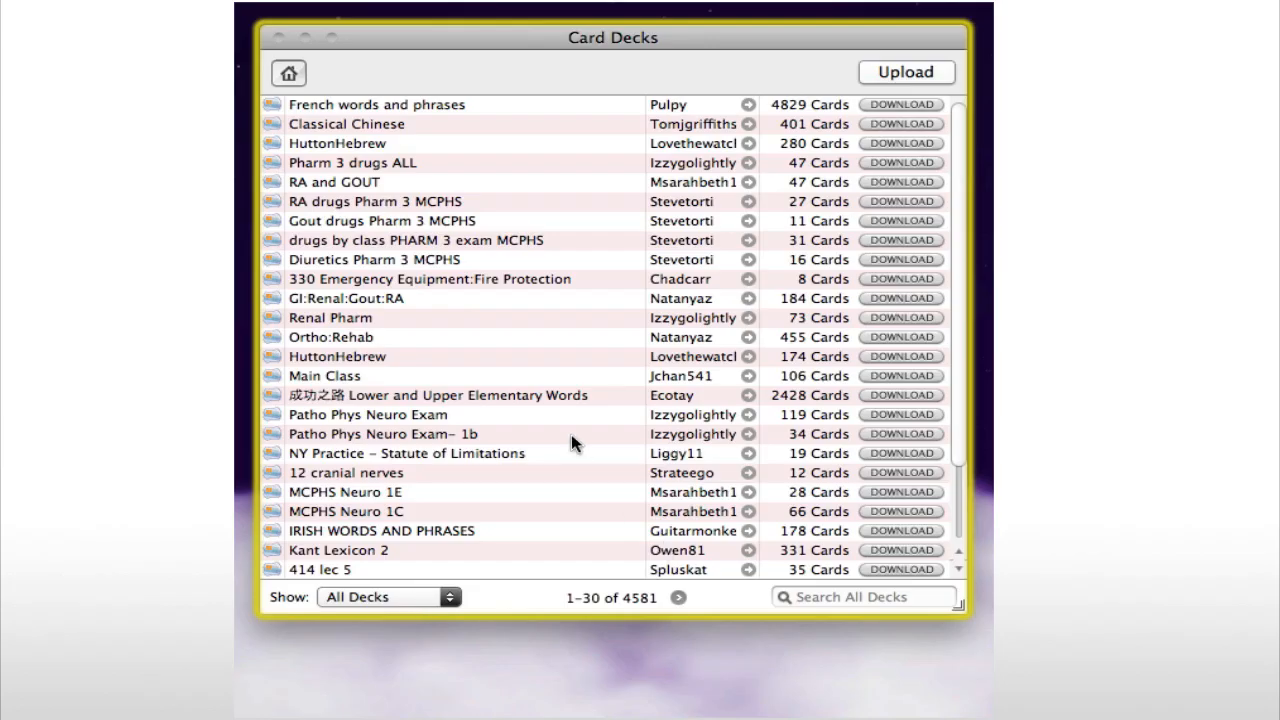
Show only French shared decks and move to the second page of results.
{"action": "left_click", "coordinate": [388, 596]}
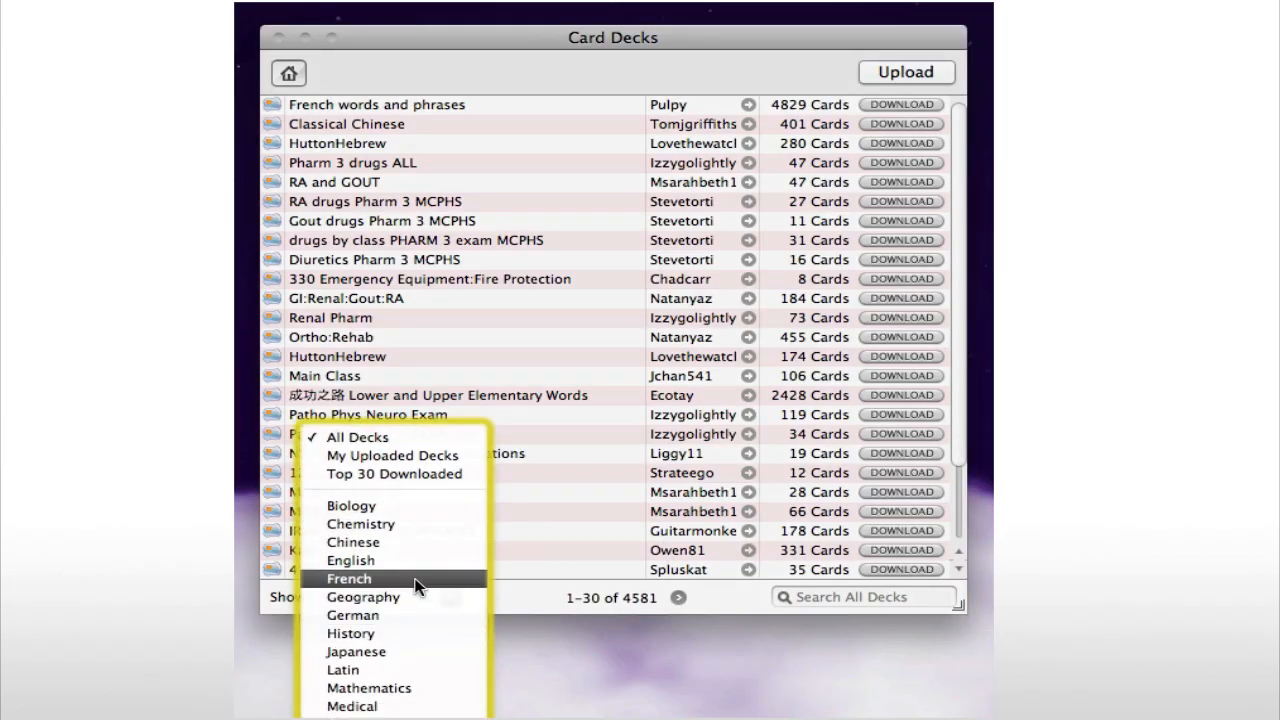
{"action": "left_click", "coordinate": [348, 578]}
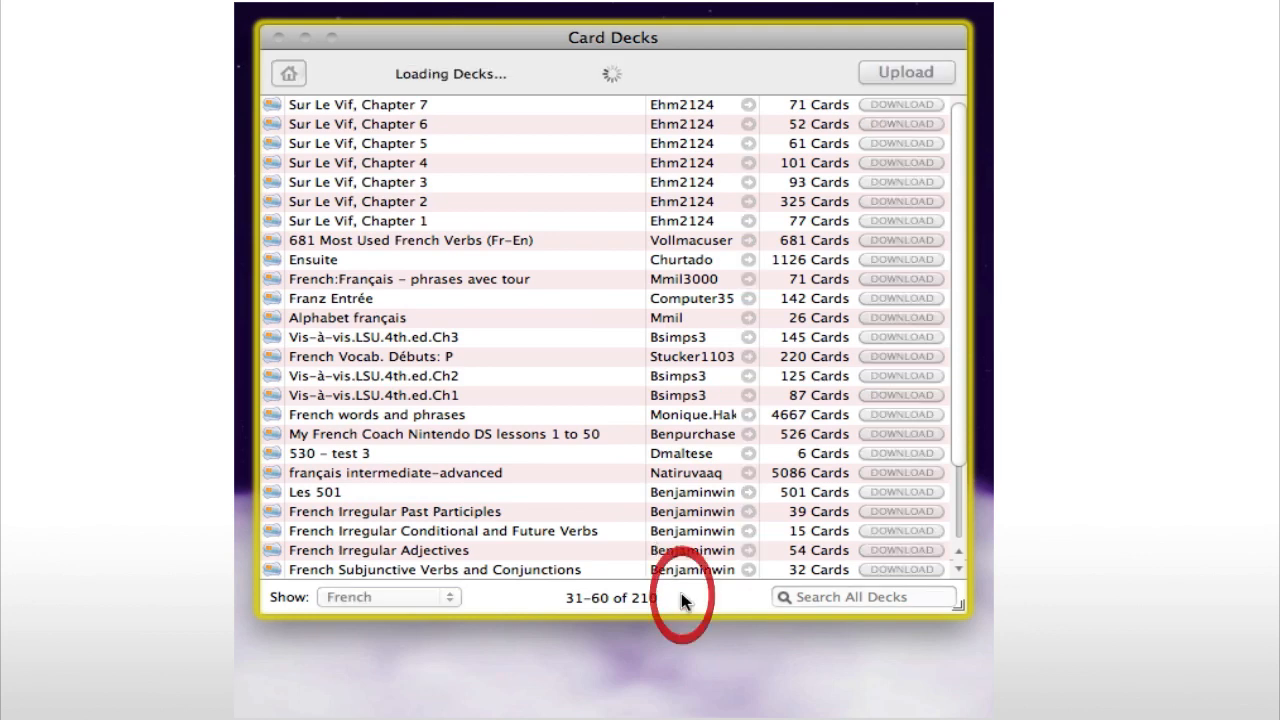
{"action": "left_click", "coordinate": [678, 596]}
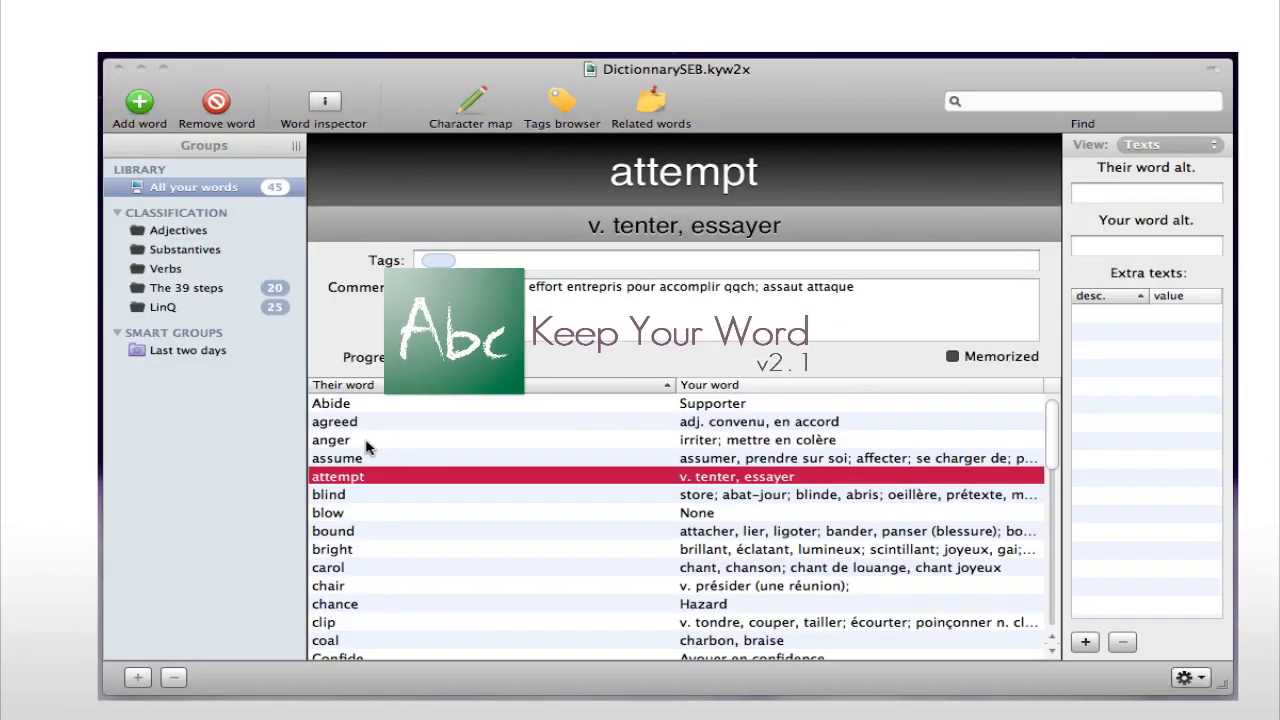
{"action": "left_click", "coordinate": [138, 104]}
{"action": "type", "text": "Fren"}
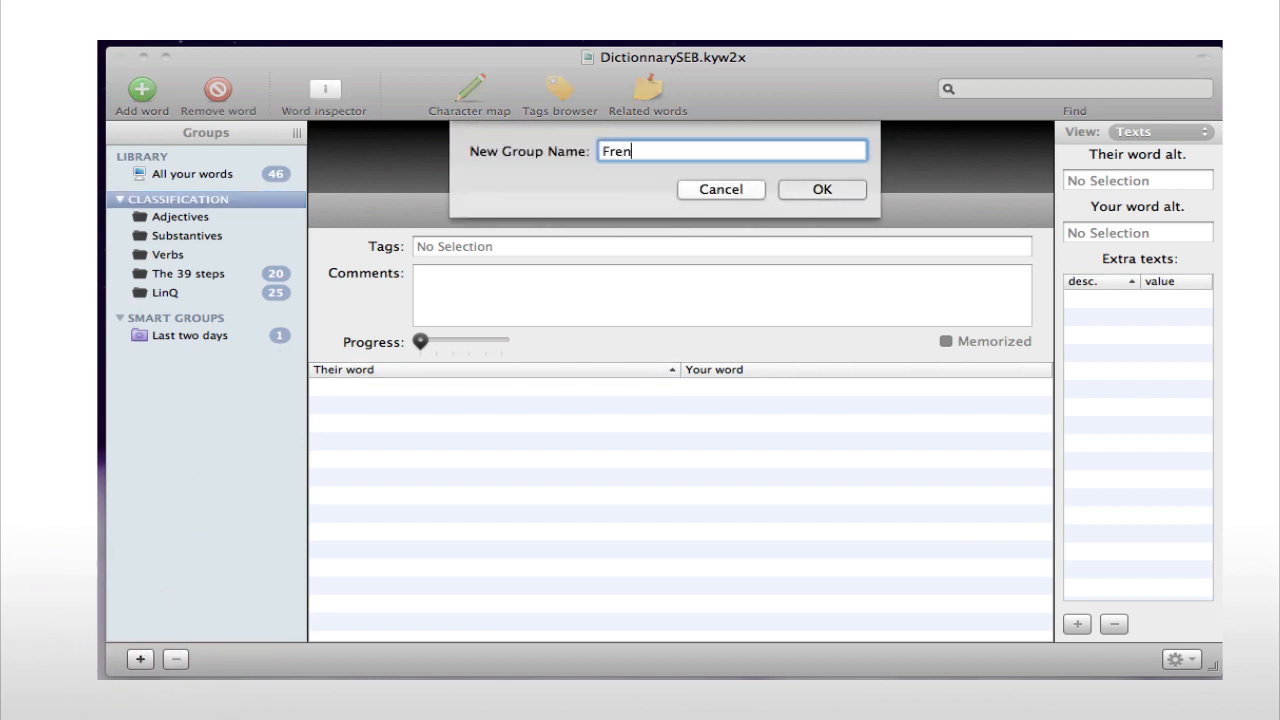
Confirm the new word group name and scroll through the wordsparade sharing site.
{"action": "left_click", "coordinate": [820, 188]}
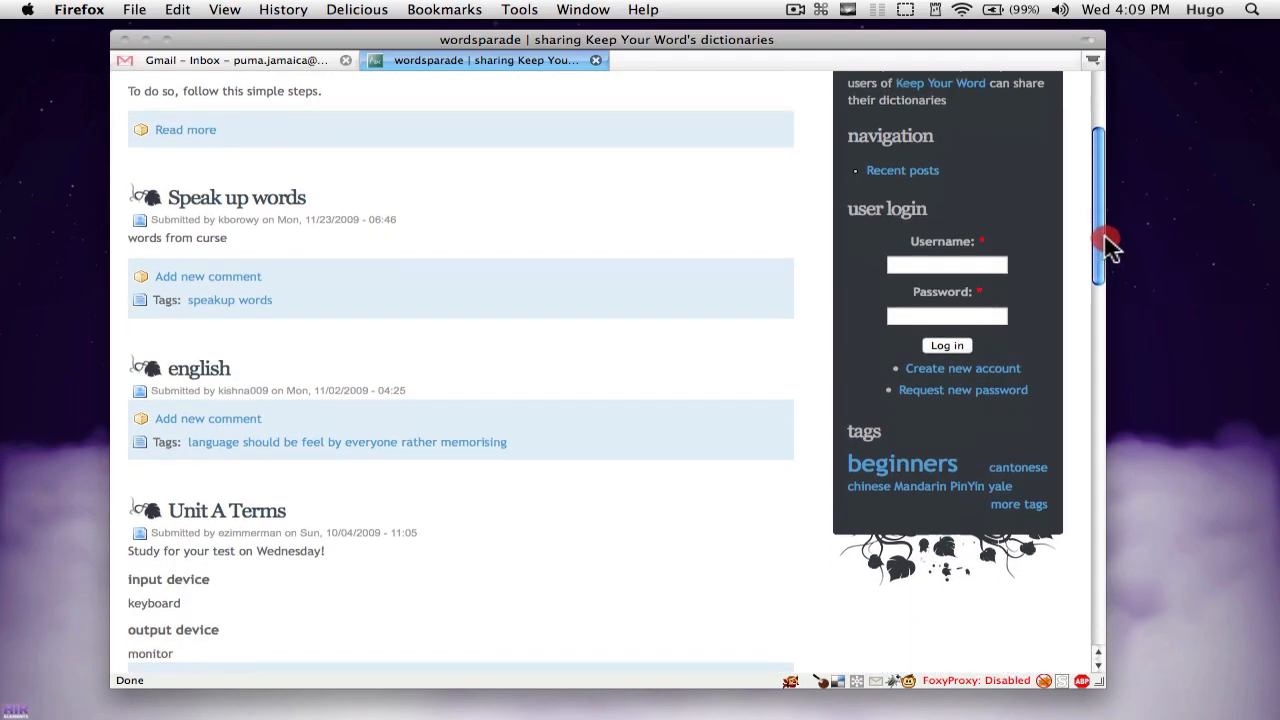
{"action": "scroll", "scroll_direction": "down", "scroll_amount": 3}
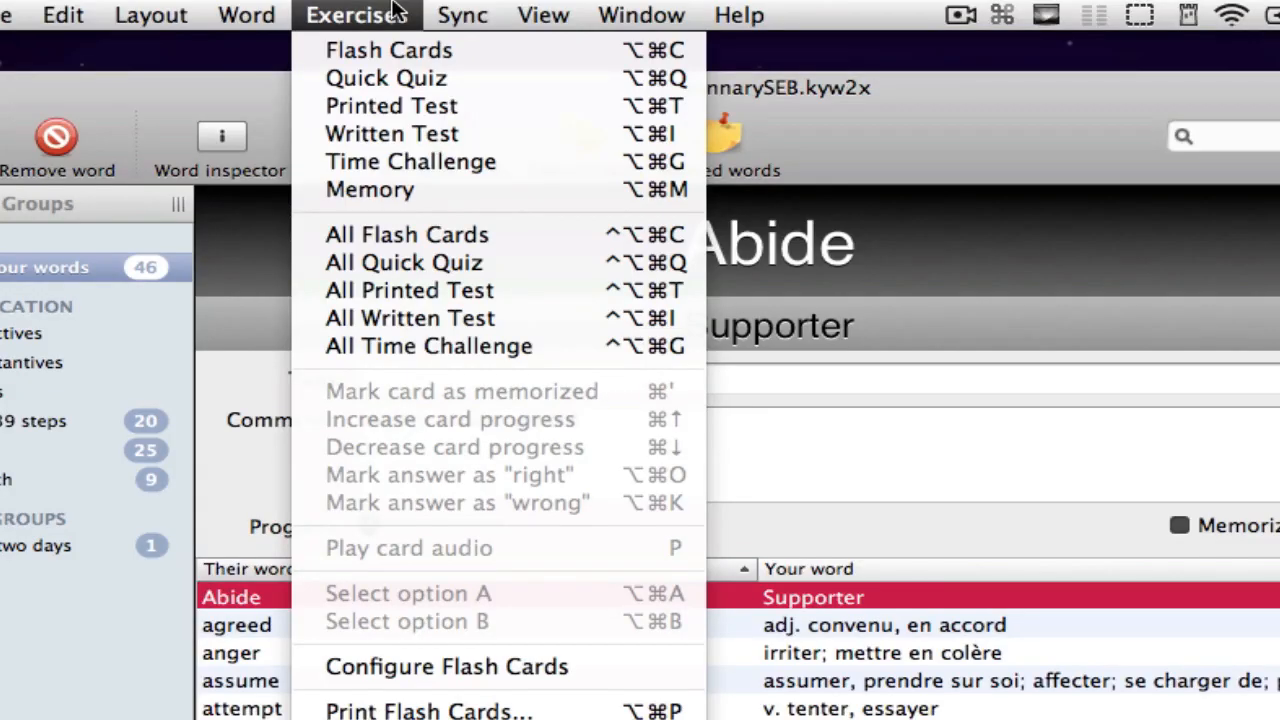
{"action": "mouse_move", "coordinate": [500, 78]}
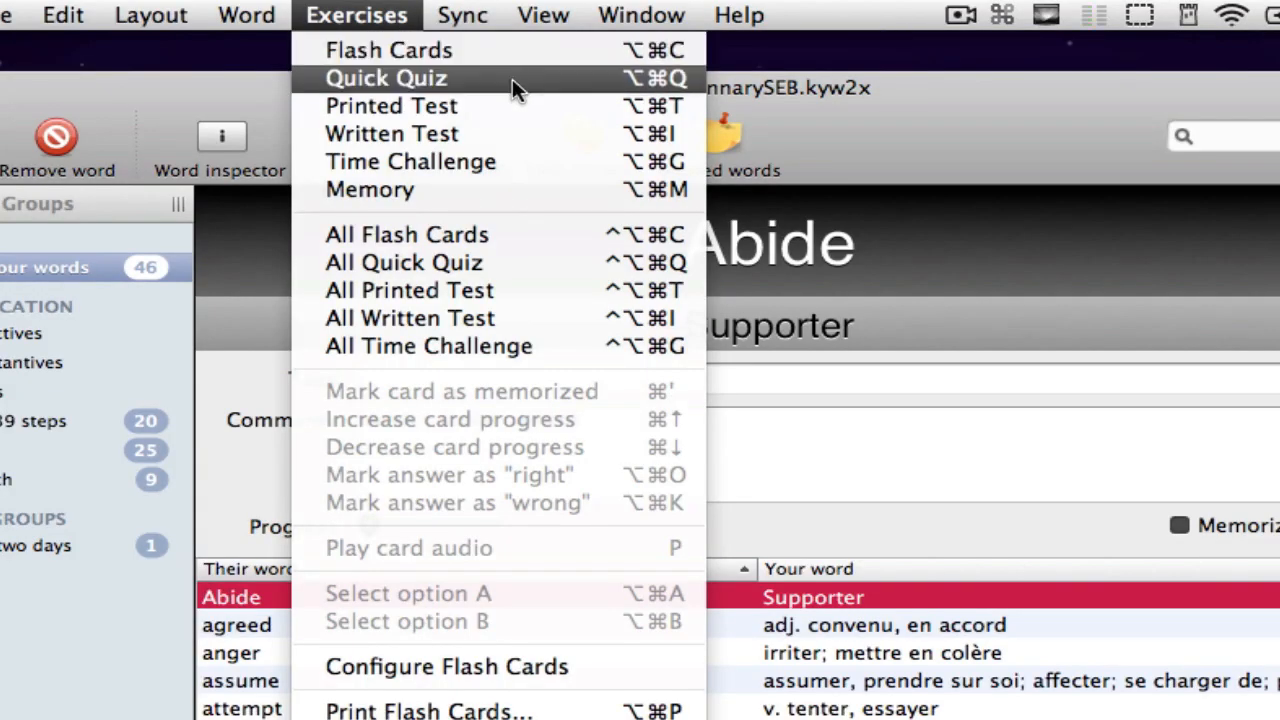
{"action": "mouse_move", "coordinate": [560, 190]}
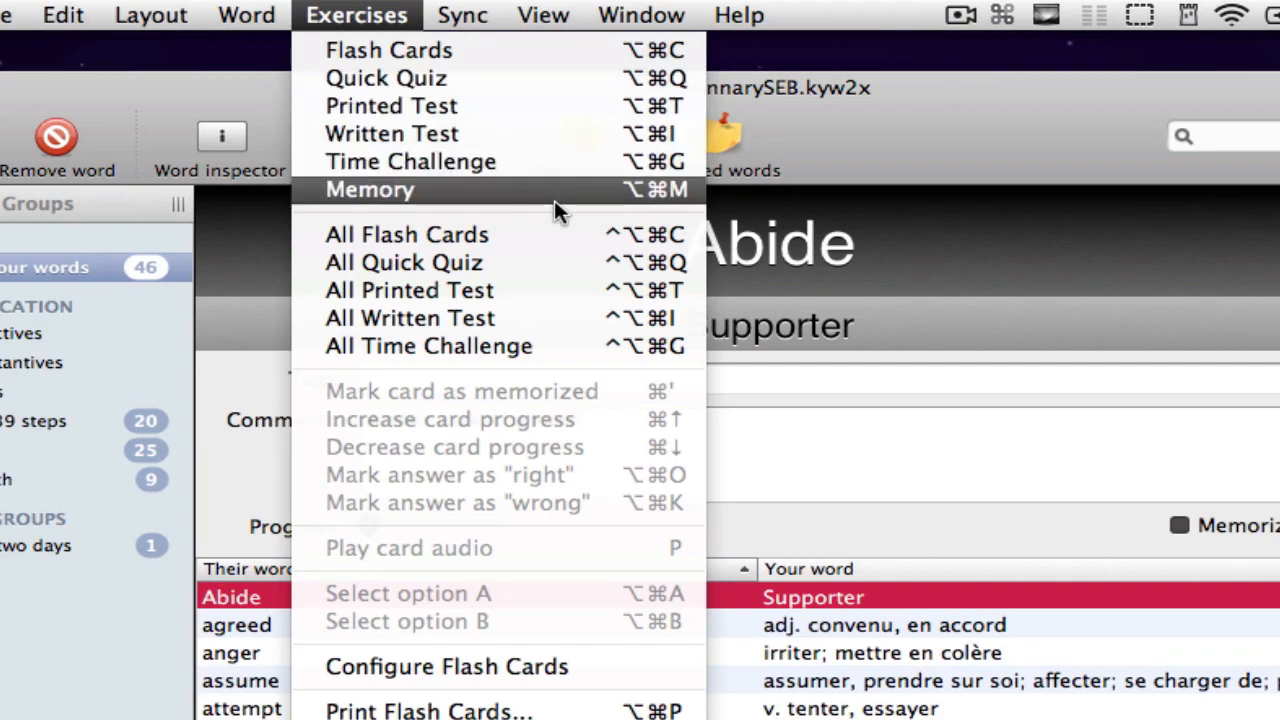
Start a practice exercise on the dictionary words from the Exercises menu.
{"action": "left_click", "coordinate": [388, 50]}
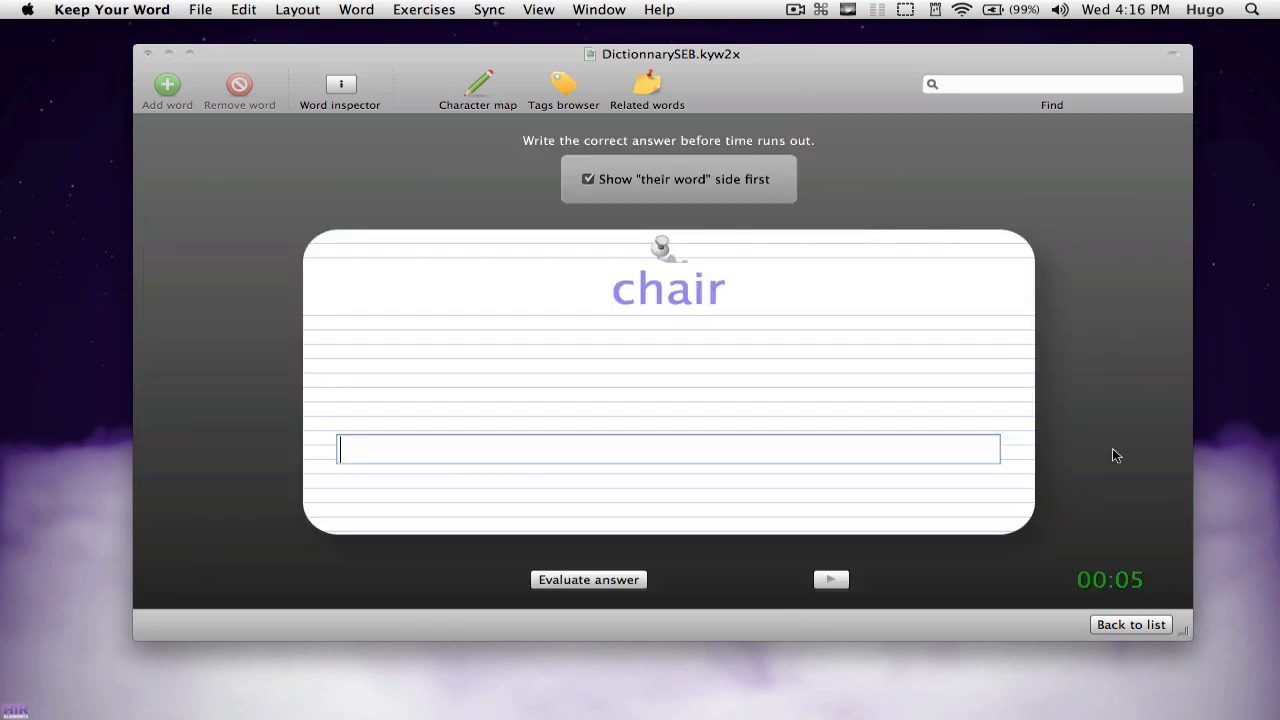
Evaluate the typed answer for 'chair' before the five-second timer runs out.
{"action": "left_click", "coordinate": [1130, 624]}
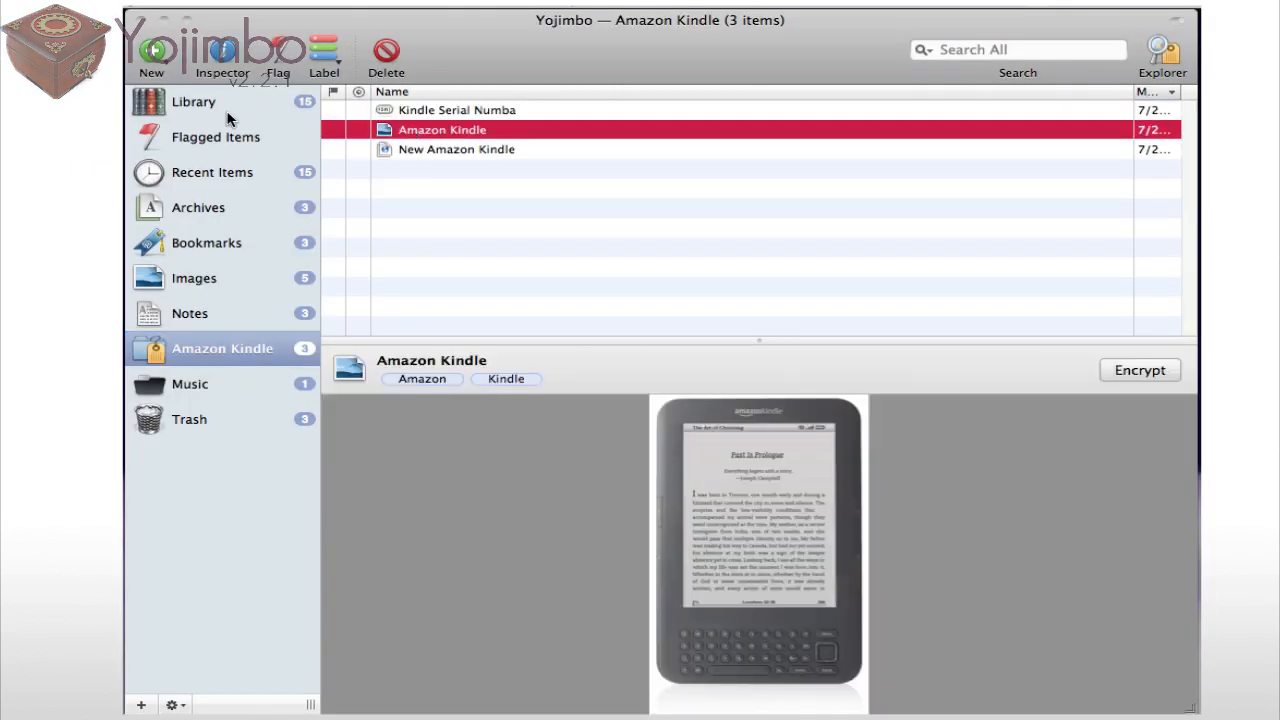
Show the whole library, view the Kindle serial number entry, and narrow the tag filter to Amazon plus Kindle.
{"action": "left_click", "coordinate": [196, 100]}
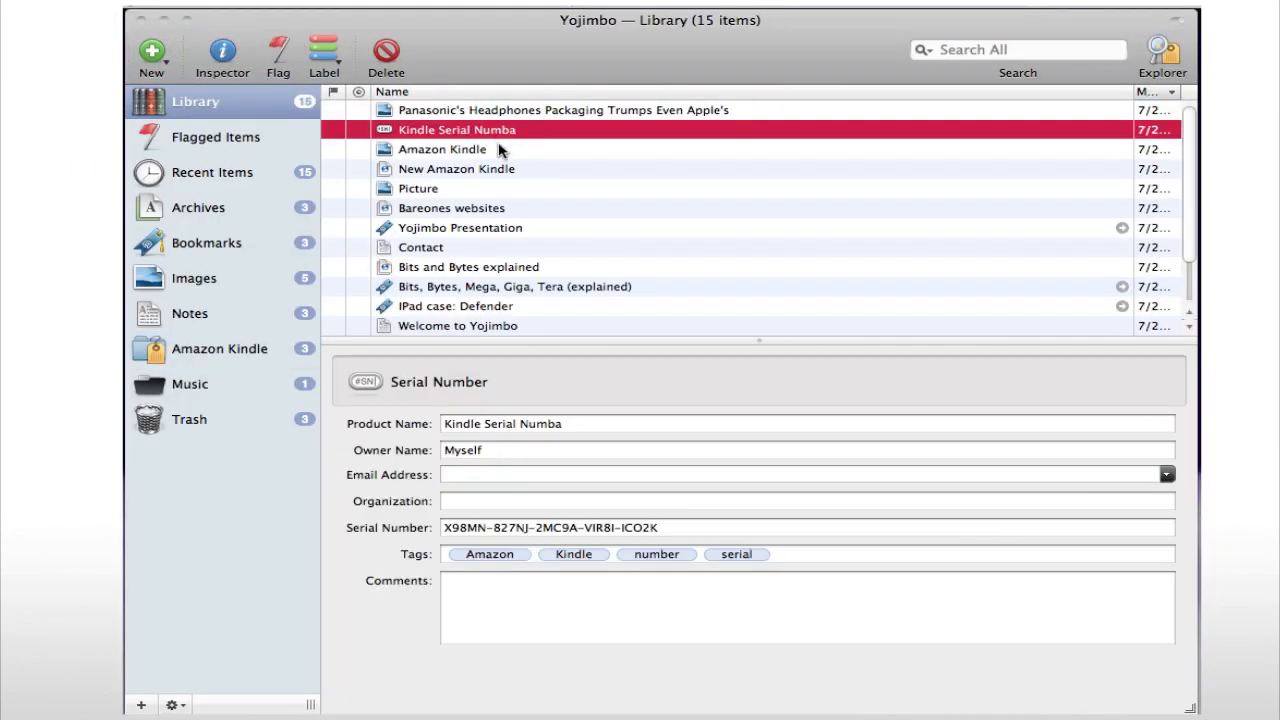
{"action": "left_click", "coordinate": [456, 168]}
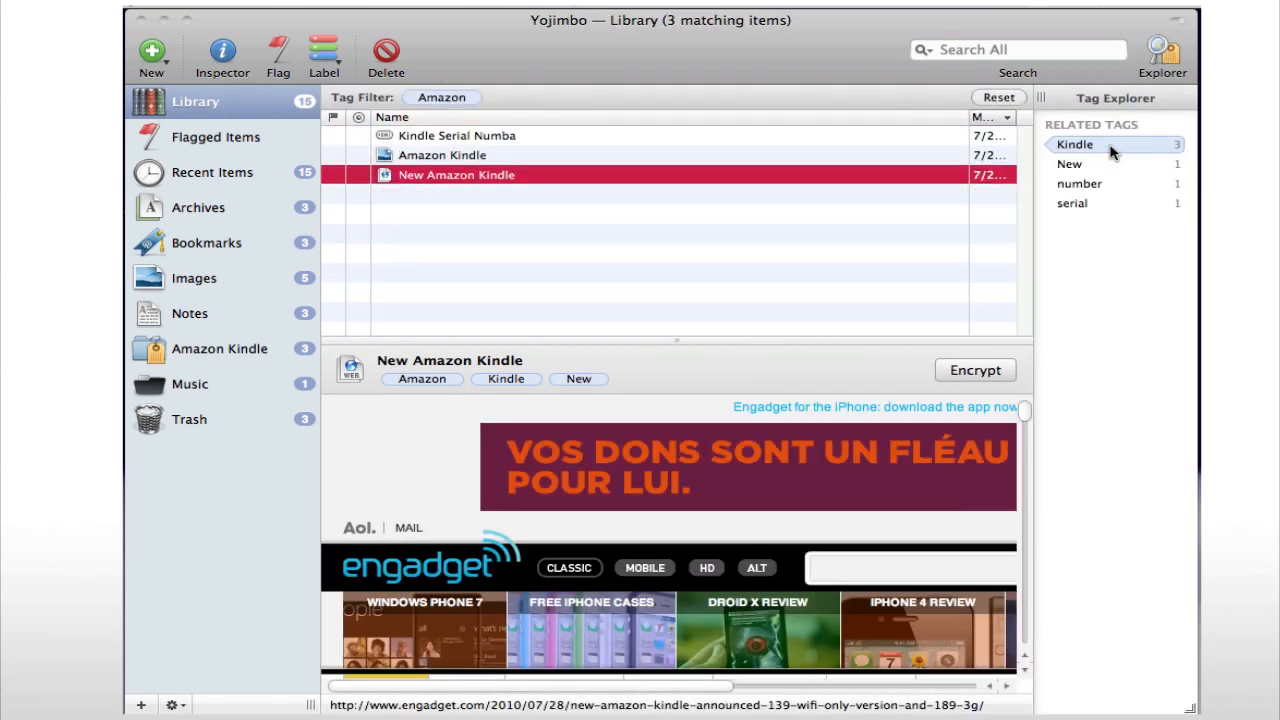
{"action": "left_click", "coordinate": [1074, 144]}
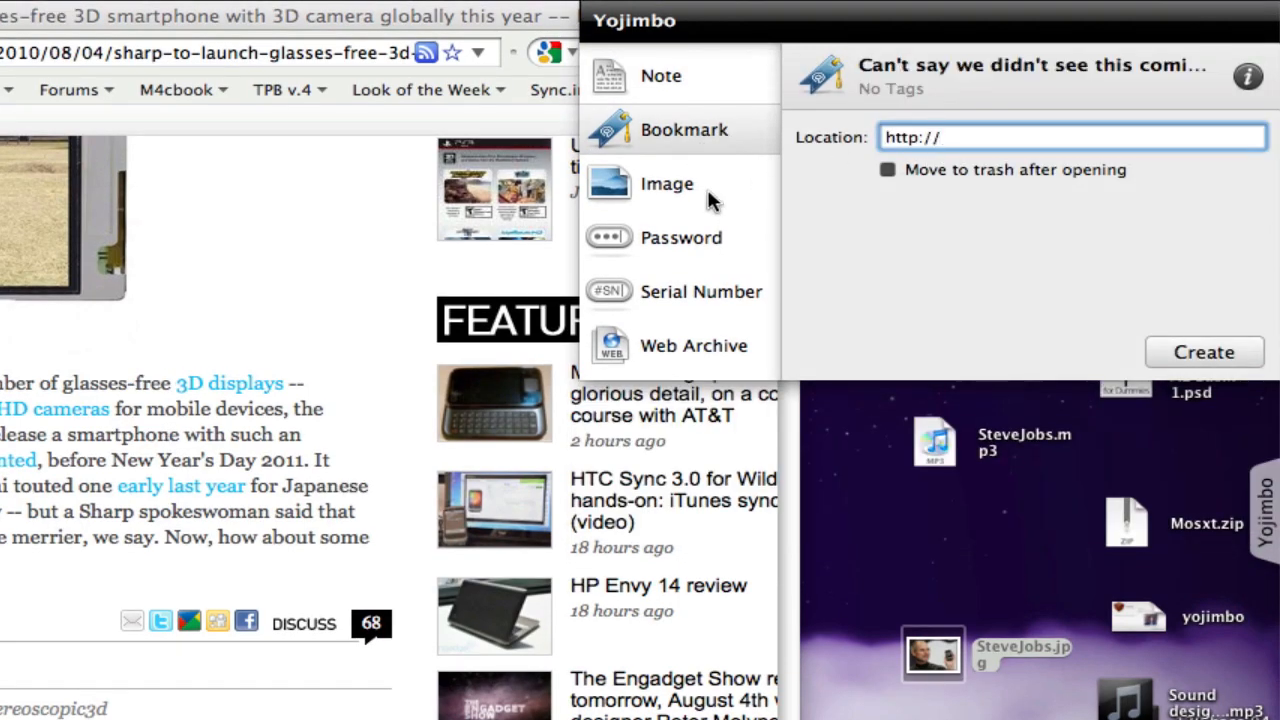
Switch the quick-entry panel to image and serial number items, then dismiss the New Amazon Kindle save dialog.
{"action": "left_click", "coordinate": [680, 236]}
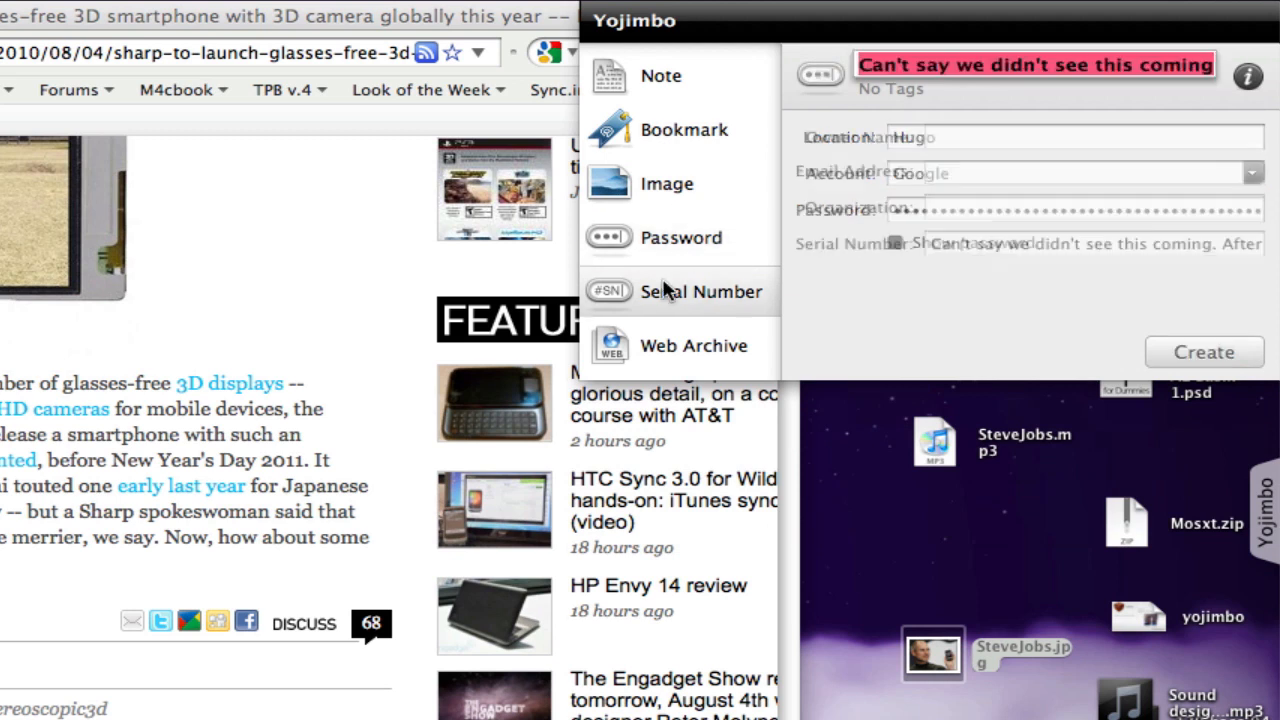
{"action": "left_click", "coordinate": [700, 292]}
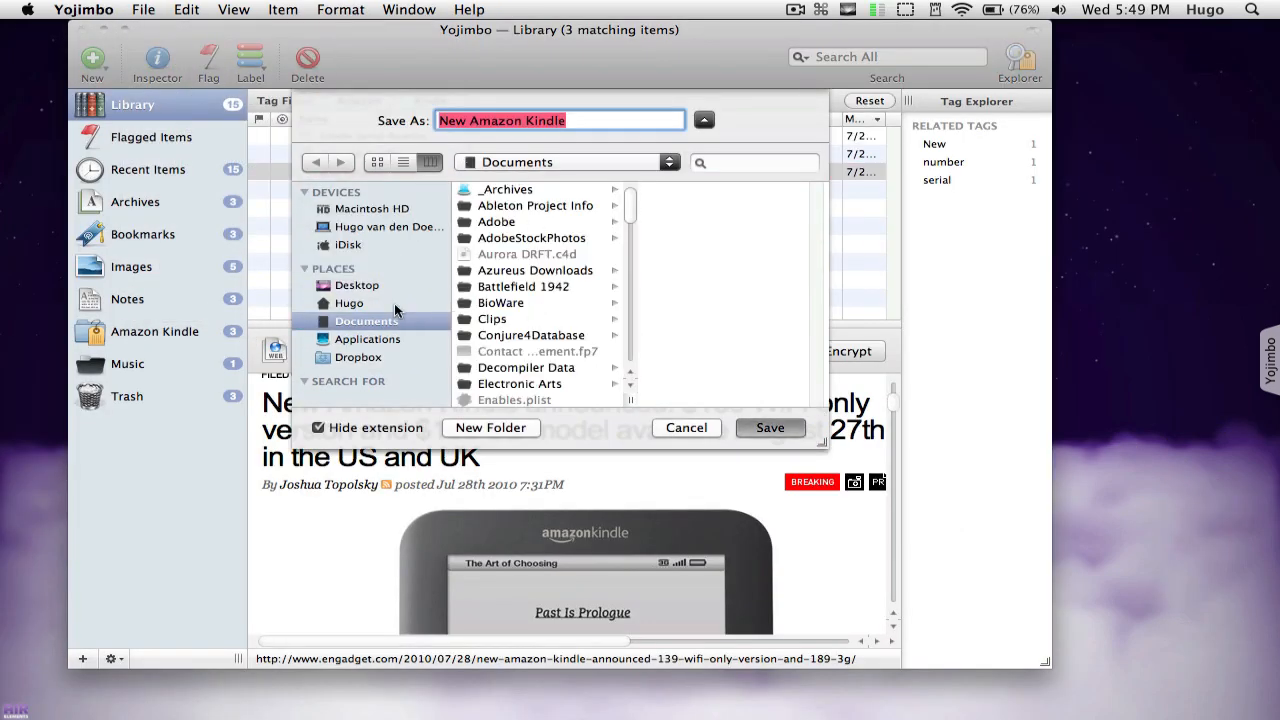
{"action": "left_click", "coordinate": [768, 428]}
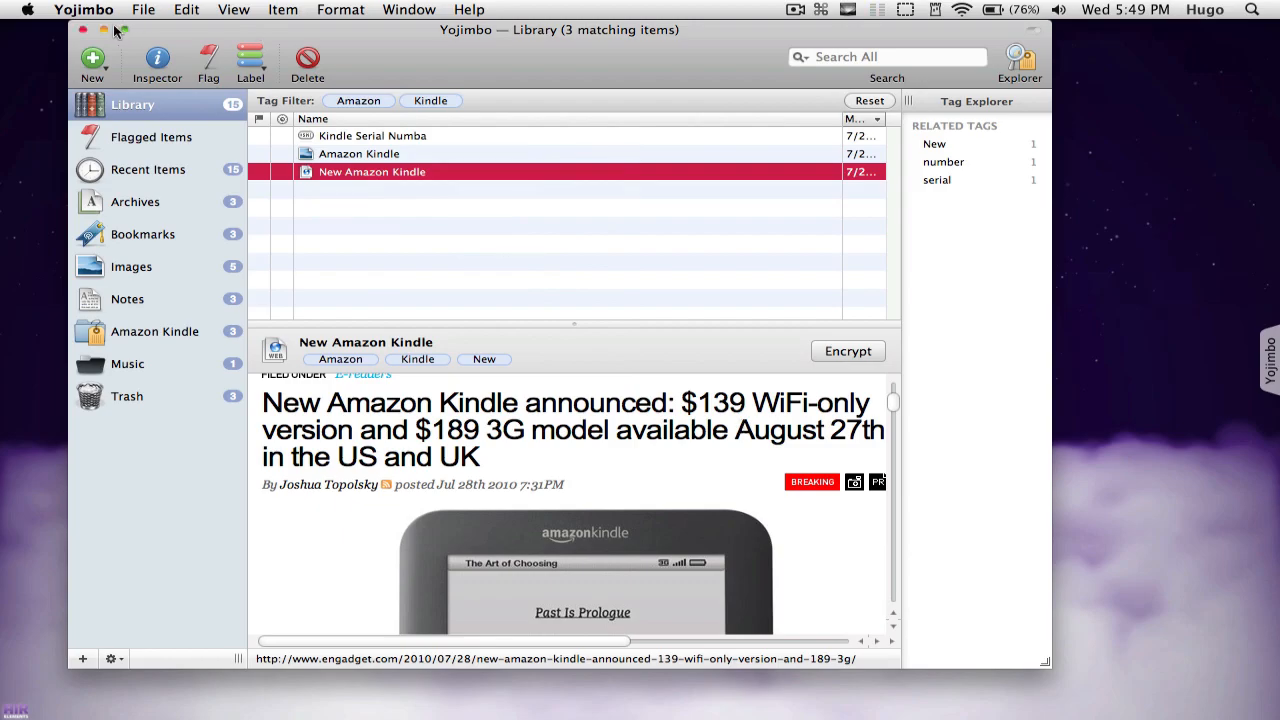